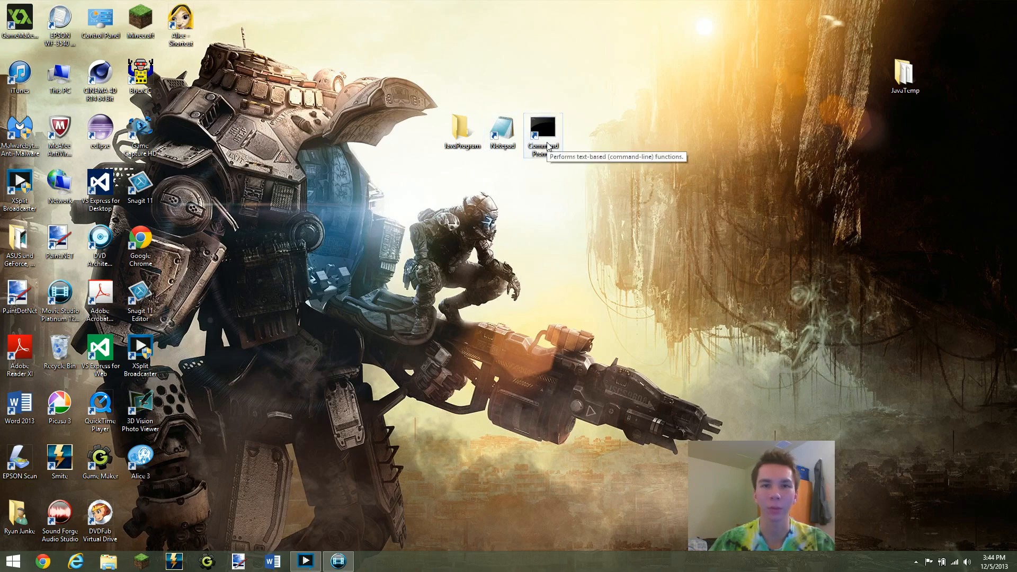
mouse_move(461, 171)
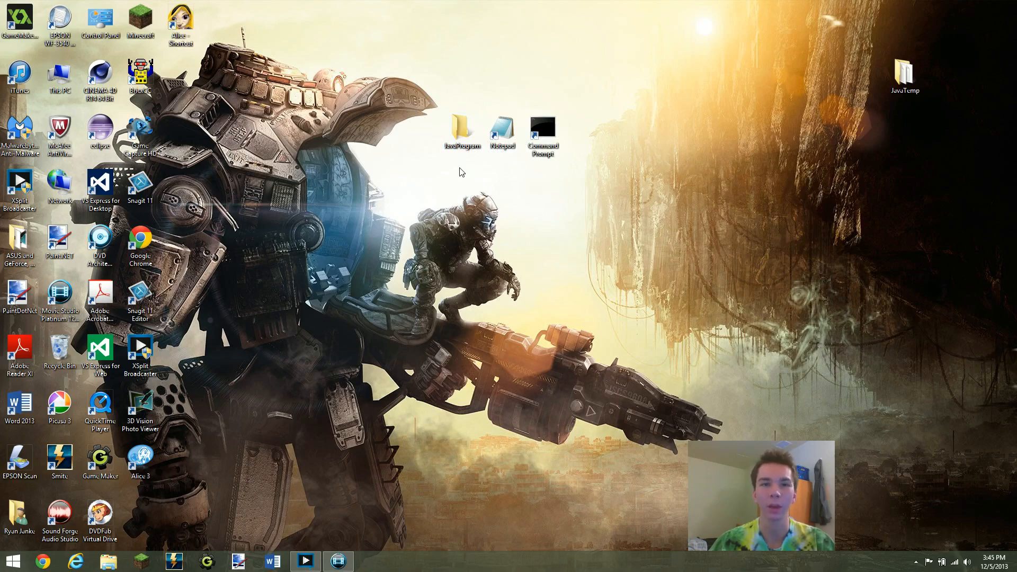